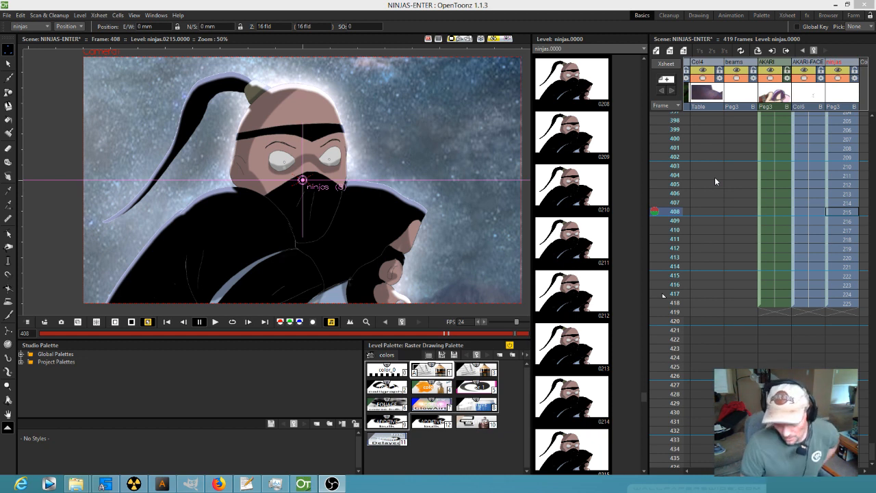
mouse_move(613, 222)
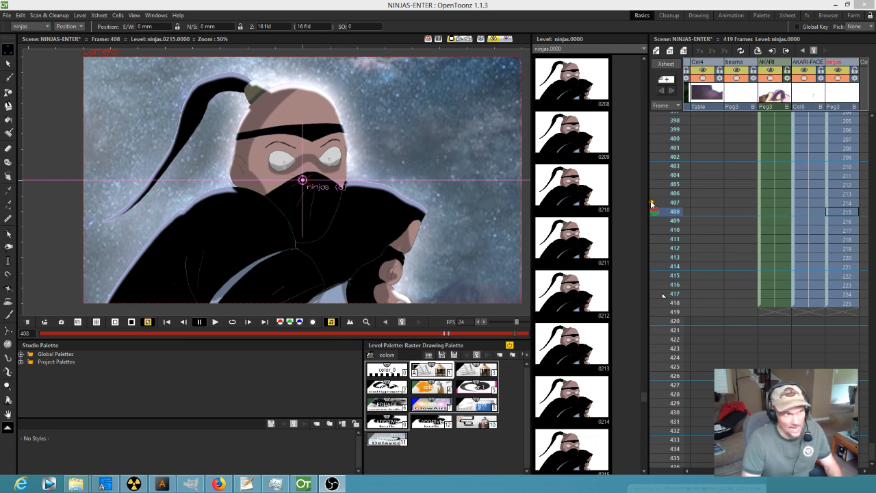
mouse_move(447, 159)
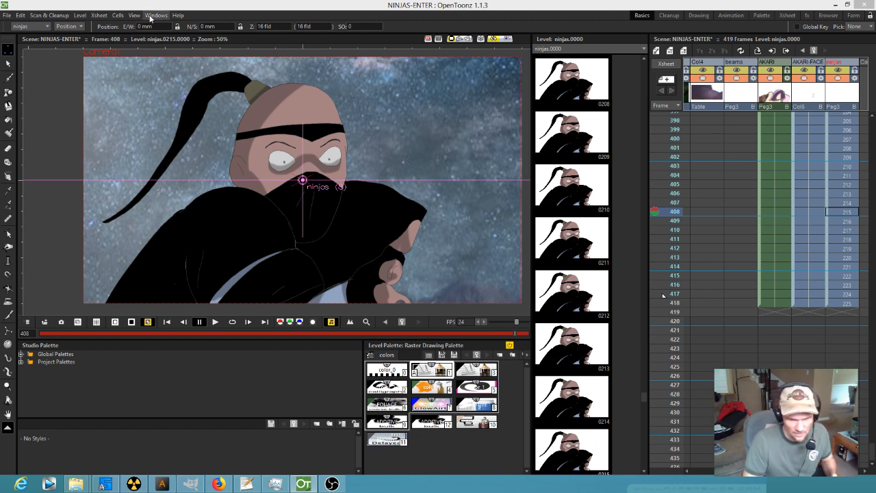
Show the FX Schematic panel from the Windows menu.
left_click(156, 15)
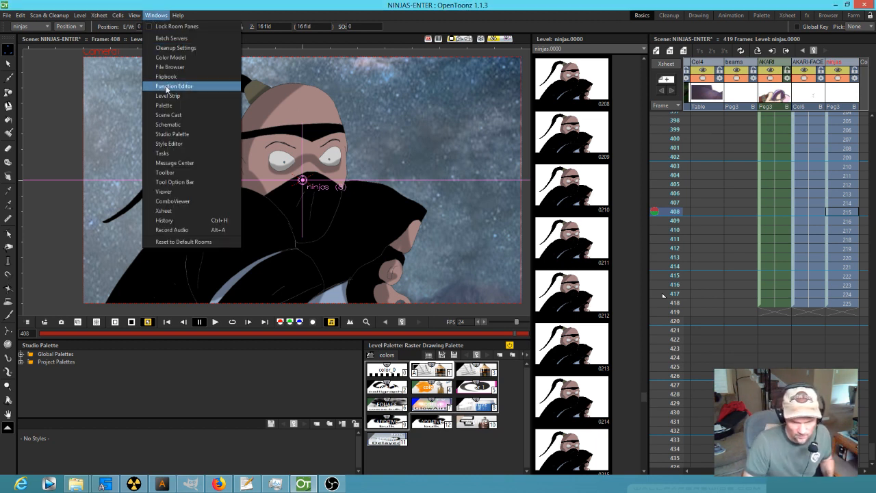
mouse_move(166, 77)
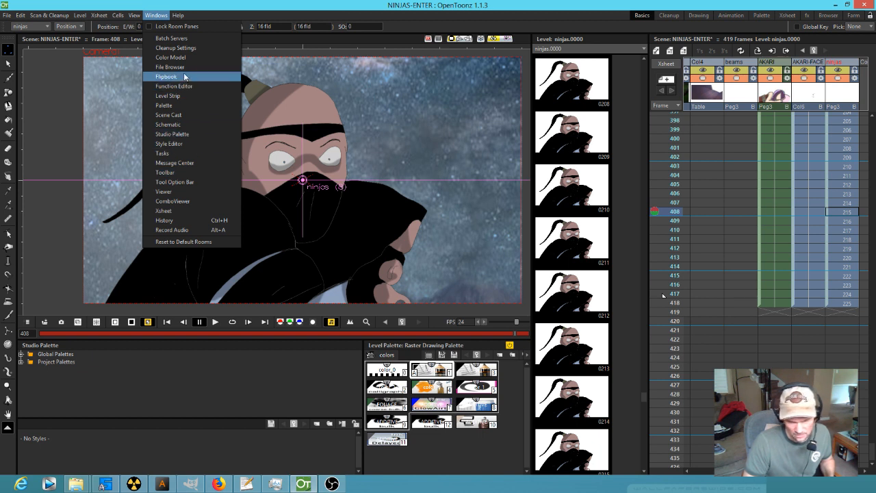
mouse_move(175, 180)
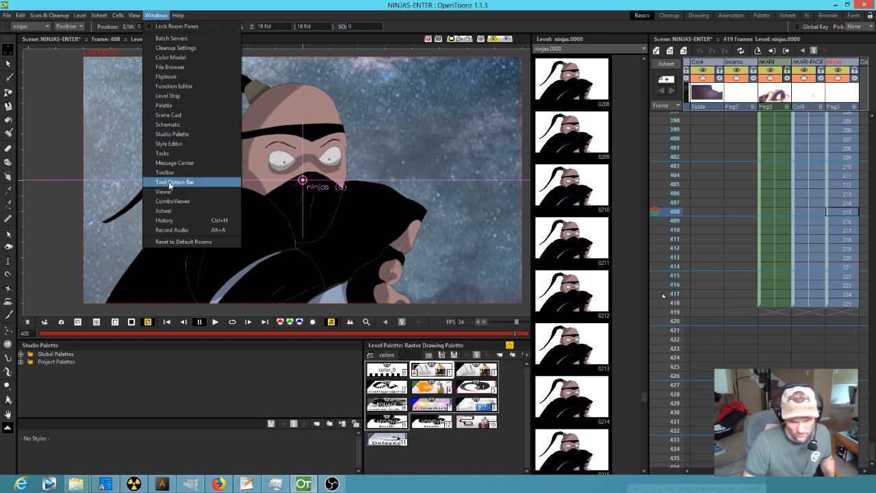
left_click(164, 192)
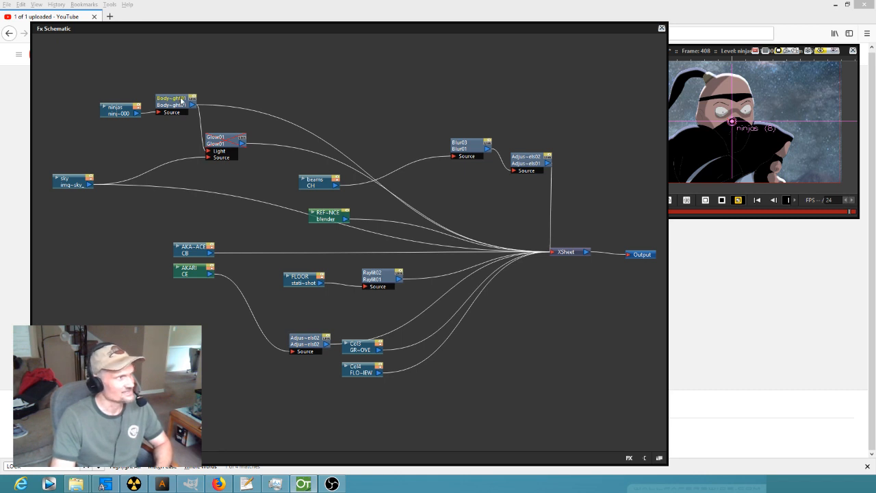
Bring up the BodyHighlight node's Fx Settings and leave its blend Mode on Add.
right_click(175, 103)
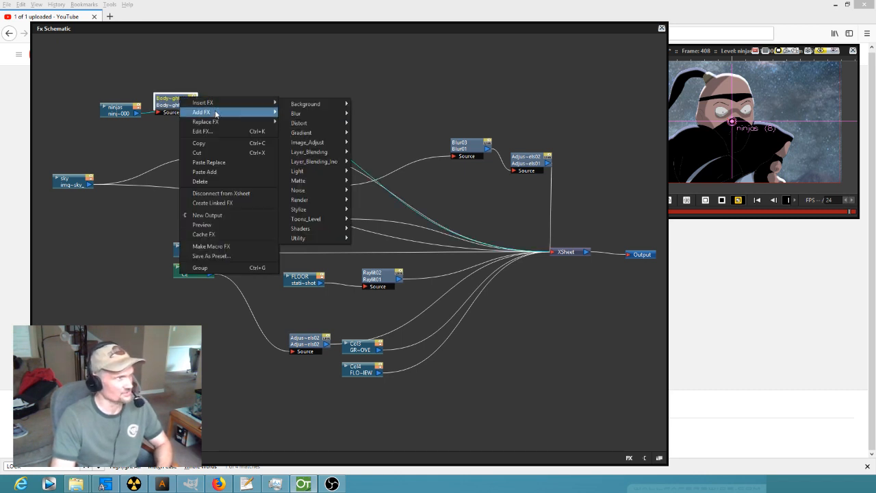
mouse_move(299, 132)
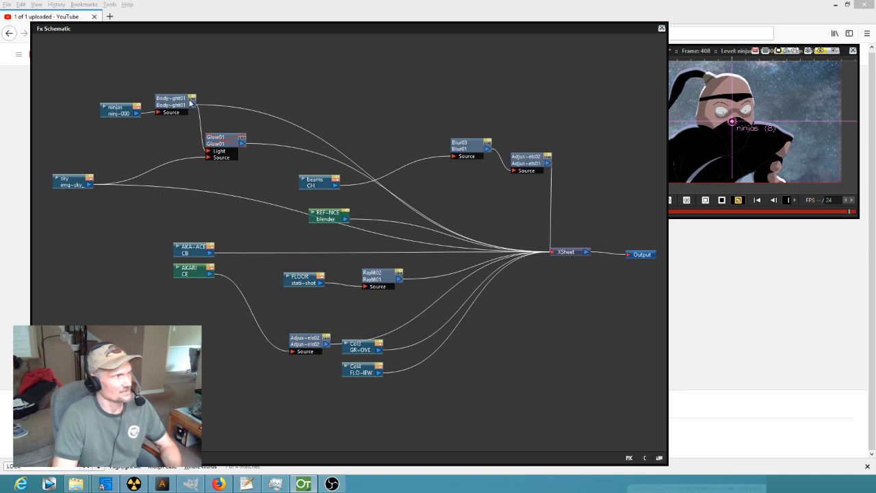
left_click(176, 101)
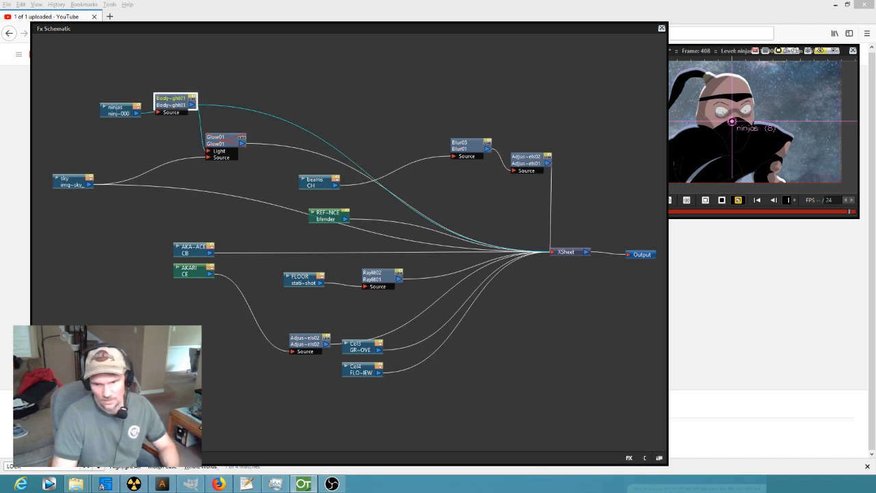
double_click(175, 101)
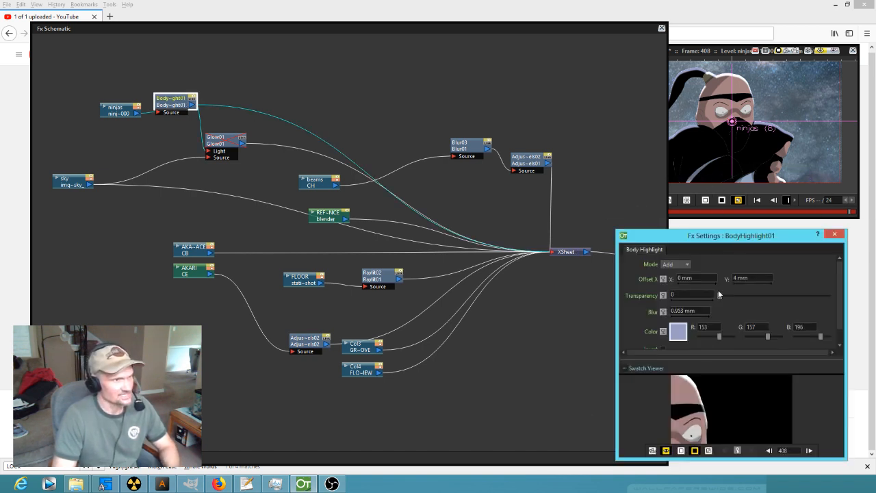
left_click(684, 265)
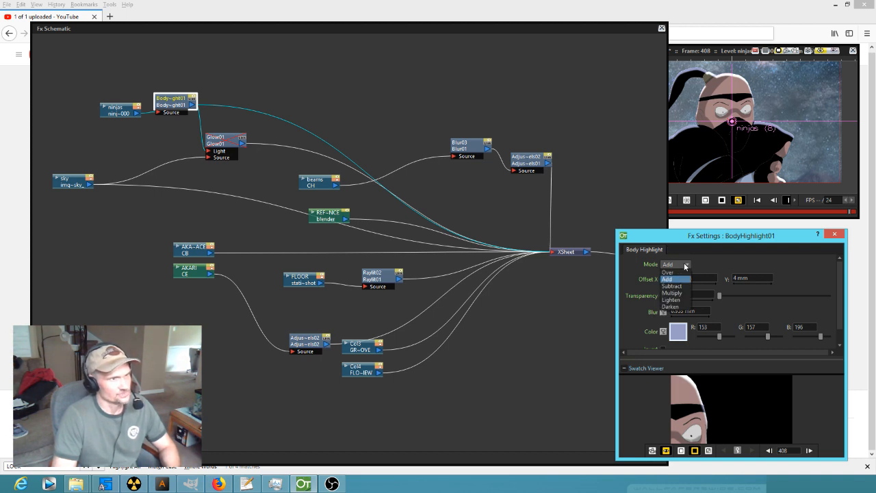
left_click(669, 272)
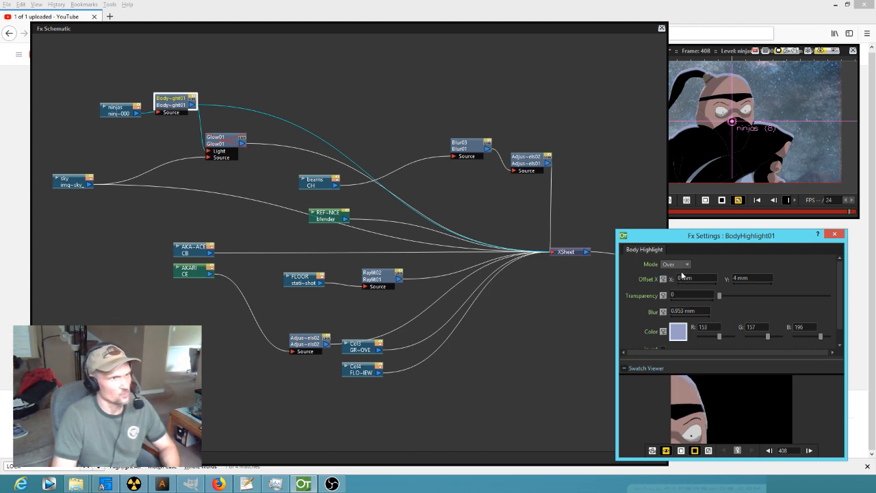
left_click(674, 265)
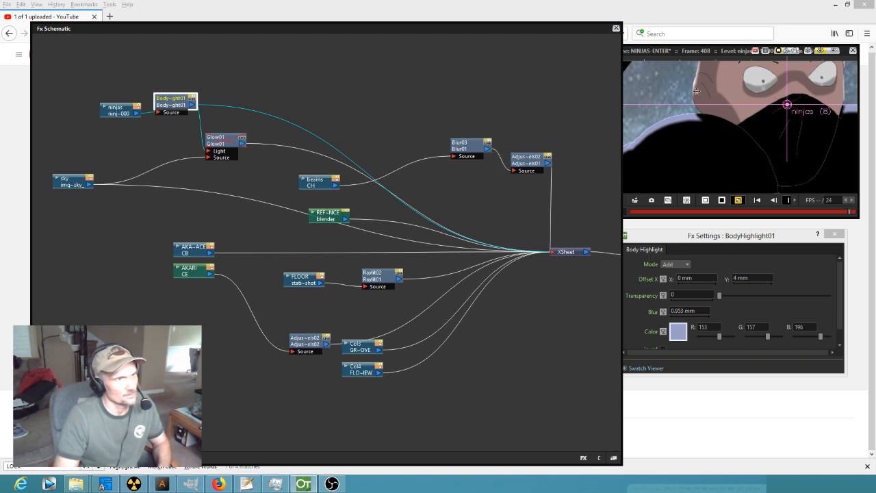
mouse_move(704, 109)
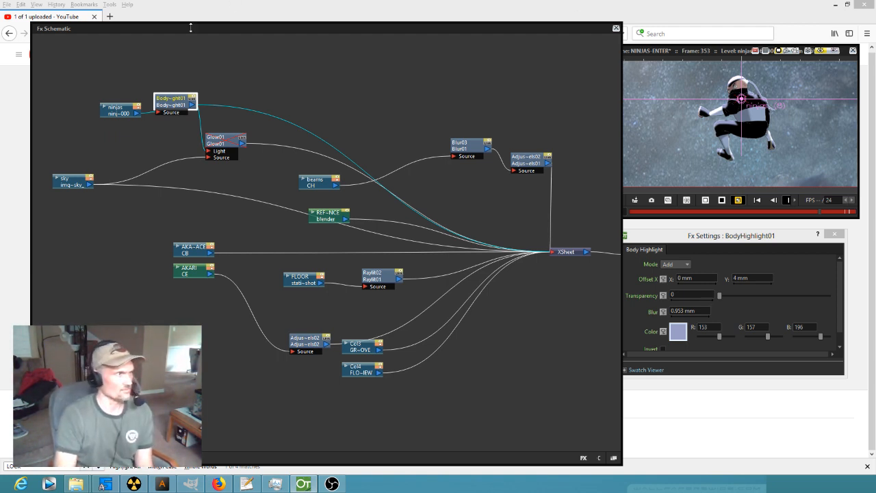
Deselect Body Highlight and select the Glow01 node at frame 355.
left_click(175, 102)
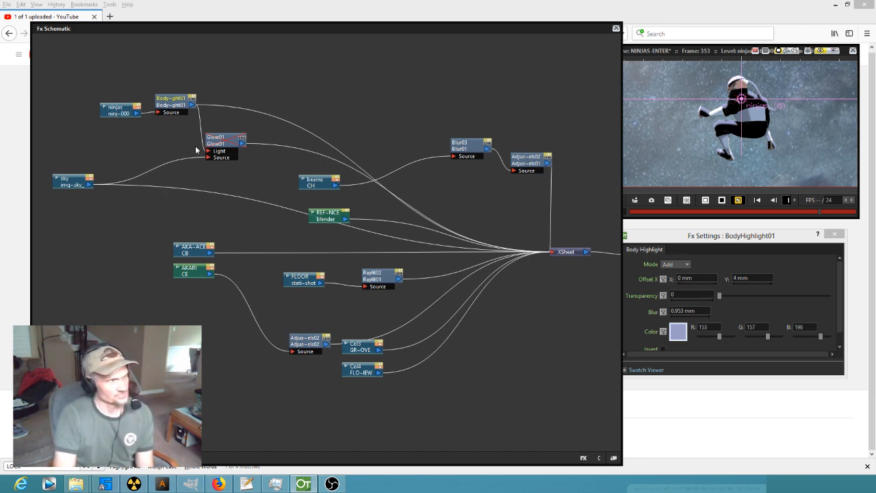
left_click(226, 136)
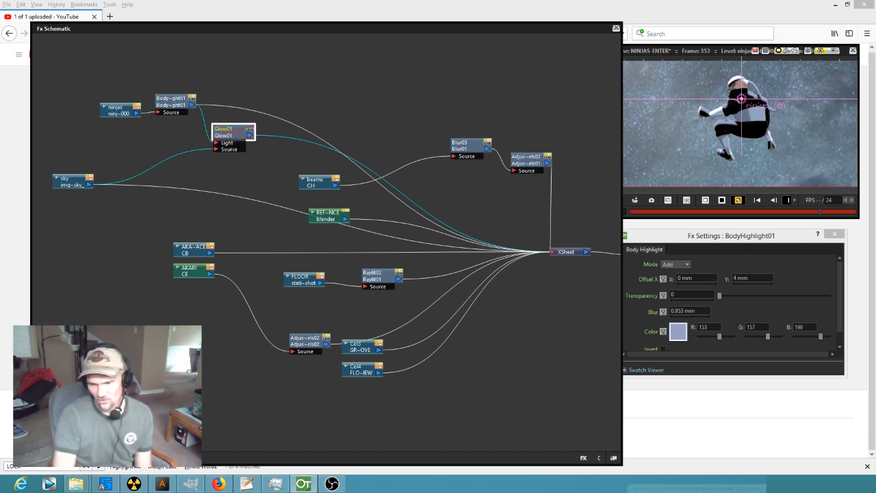
Switch the Fx Settings panel to the Glow01 node.
left_click(224, 131)
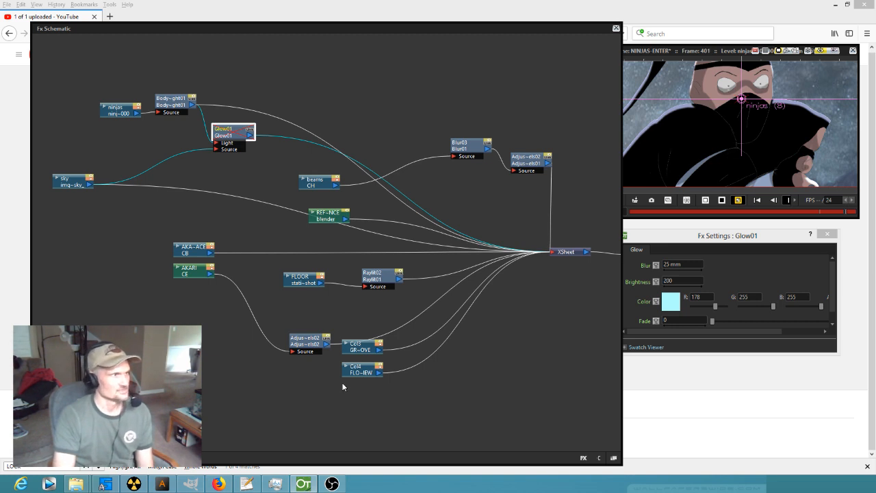
mouse_move(259, 148)
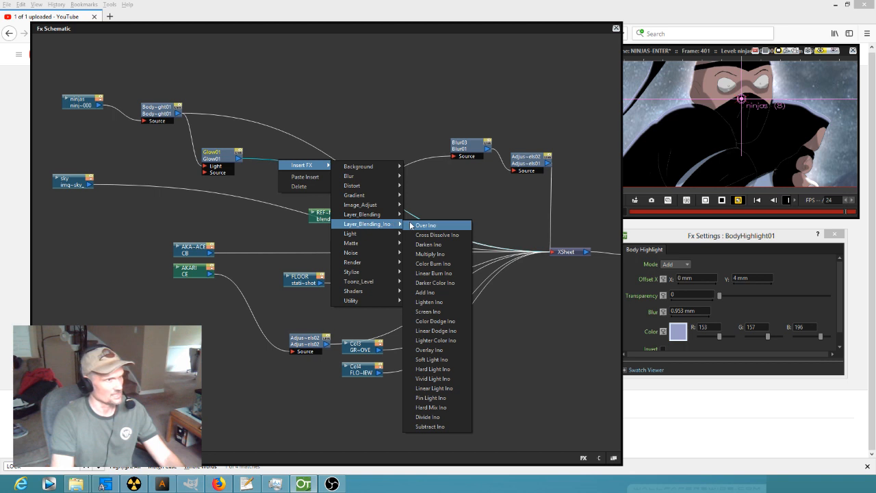
mouse_move(452, 339)
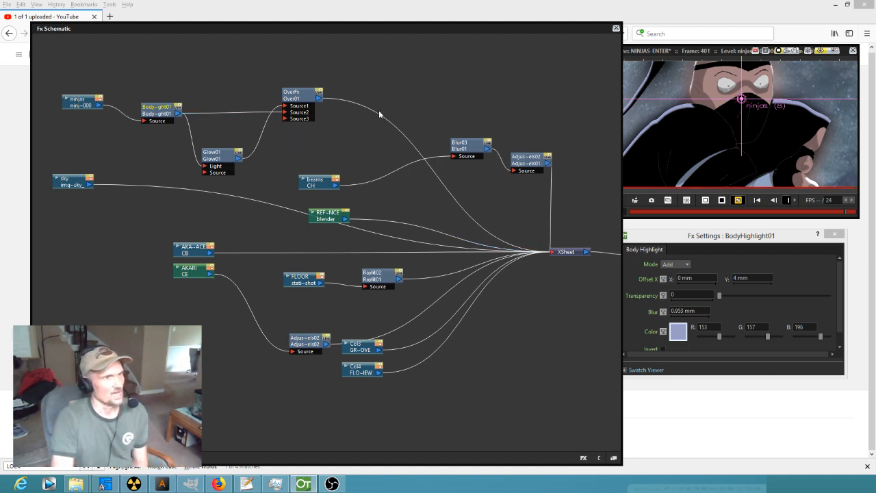
Select the trial Overlay Ino node so it can be deleted.
left_click(299, 120)
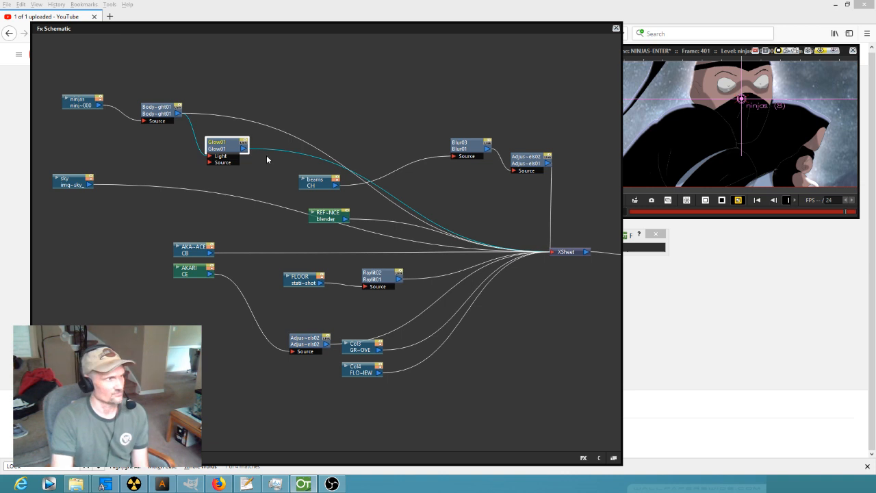
Drag the Body Highlight node to a new spot in the schematic.
left_click_drag(156, 109, 170, 104)
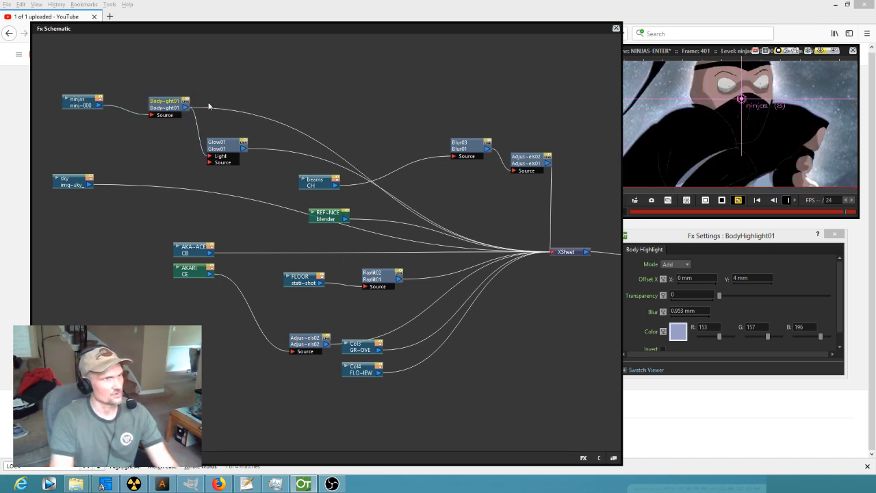
mouse_move(641, 147)
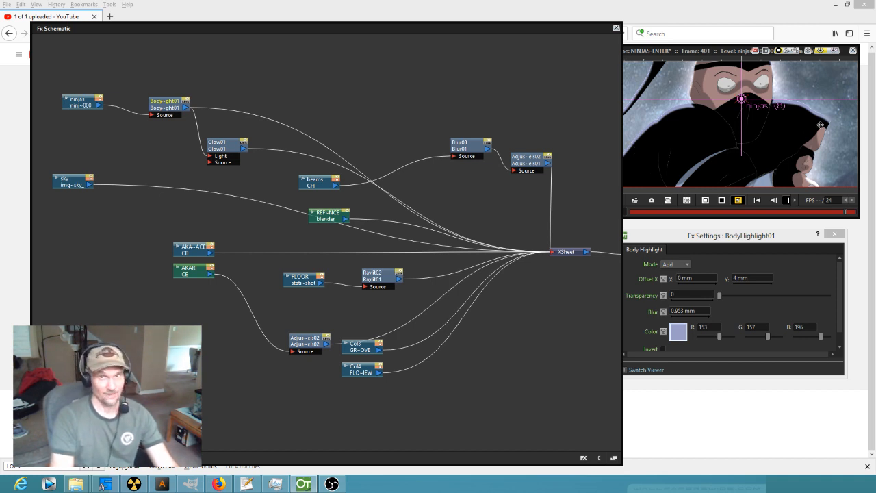
mouse_move(828, 126)
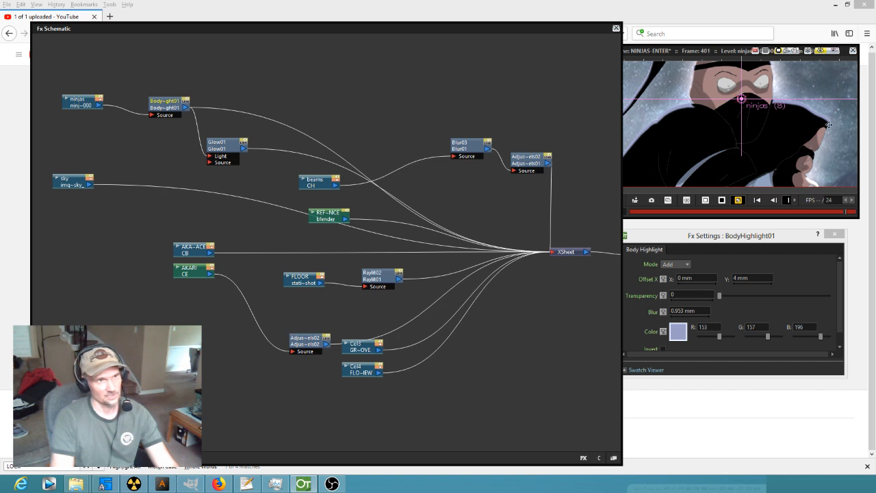
mouse_move(847, 98)
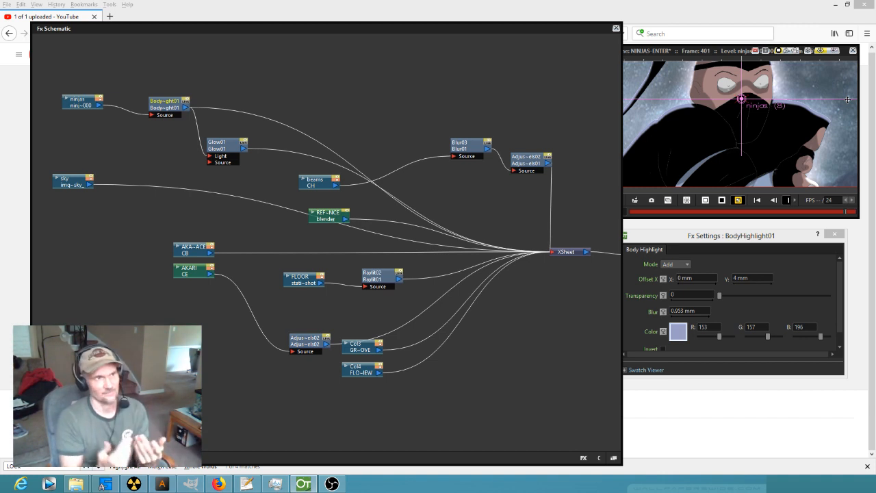
mouse_move(539, 107)
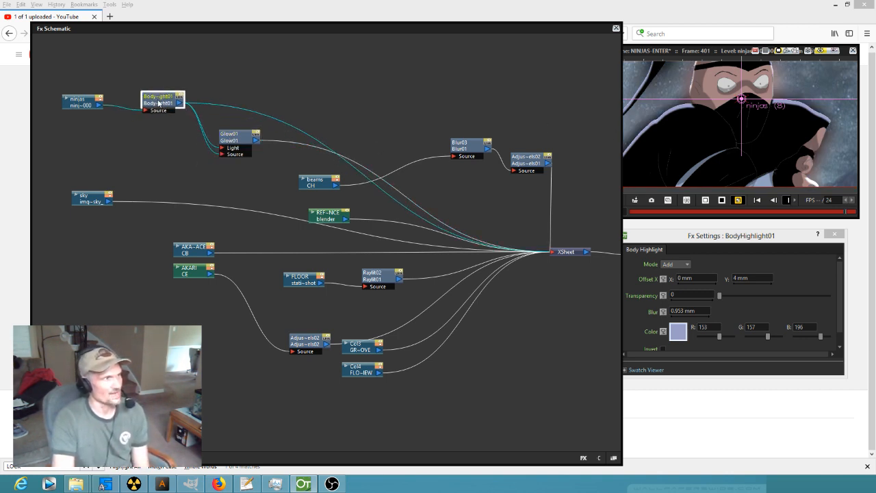
Move the Glow01 node beneath Body Highlight and wire the ninjas column to its Light port.
left_click(238, 140)
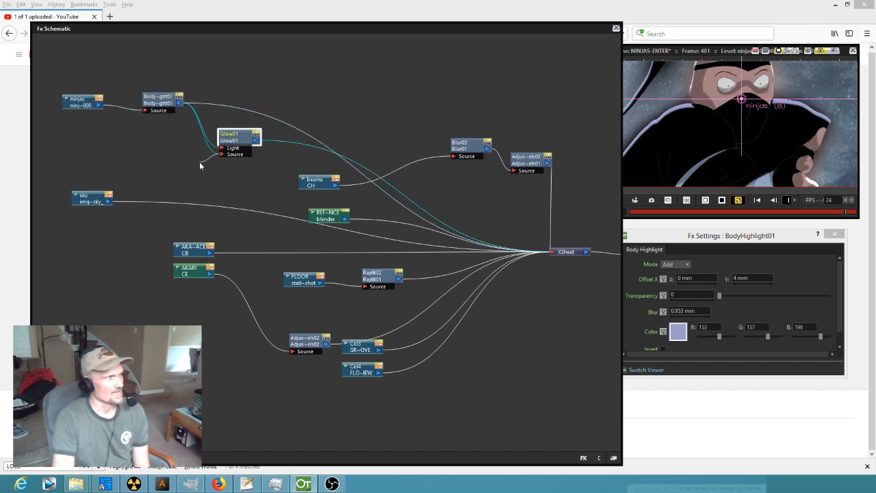
left_click(238, 137)
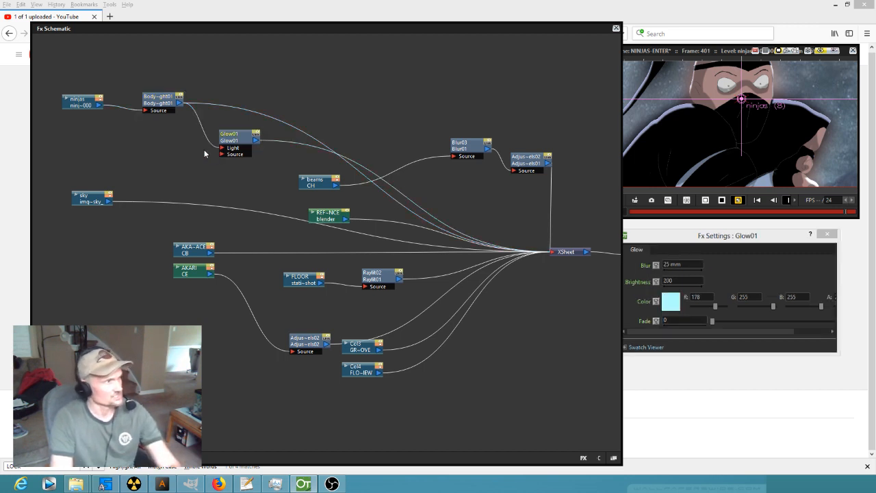
left_click(82, 101)
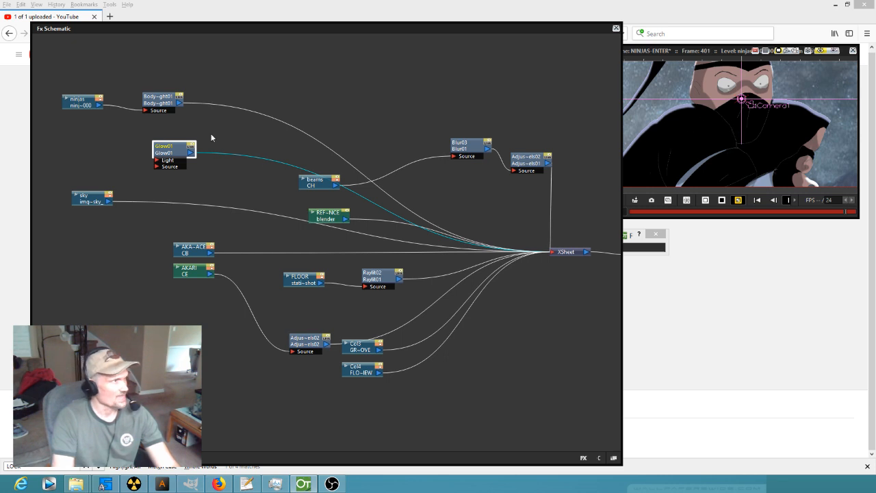
left_click(83, 101)
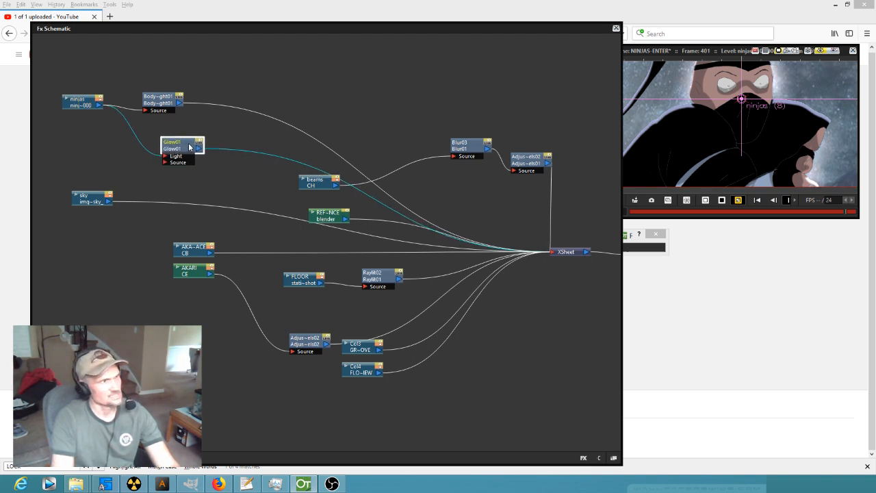
mouse_move(137, 124)
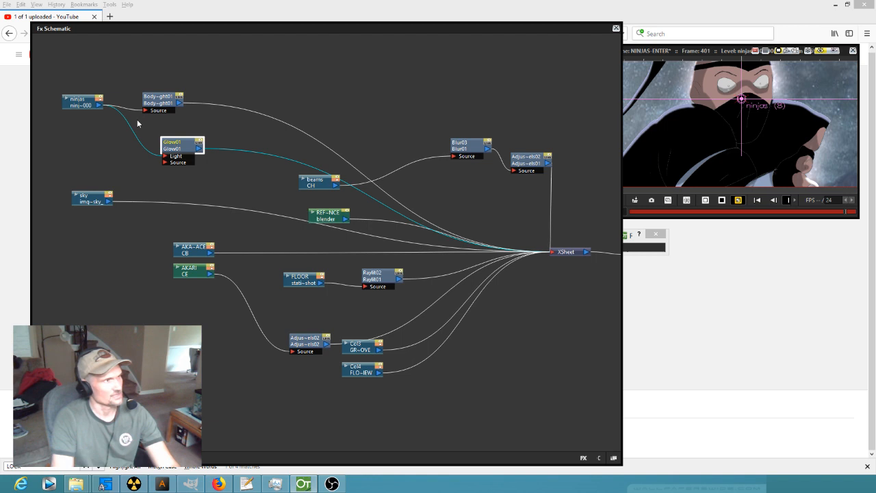
mouse_move(165, 123)
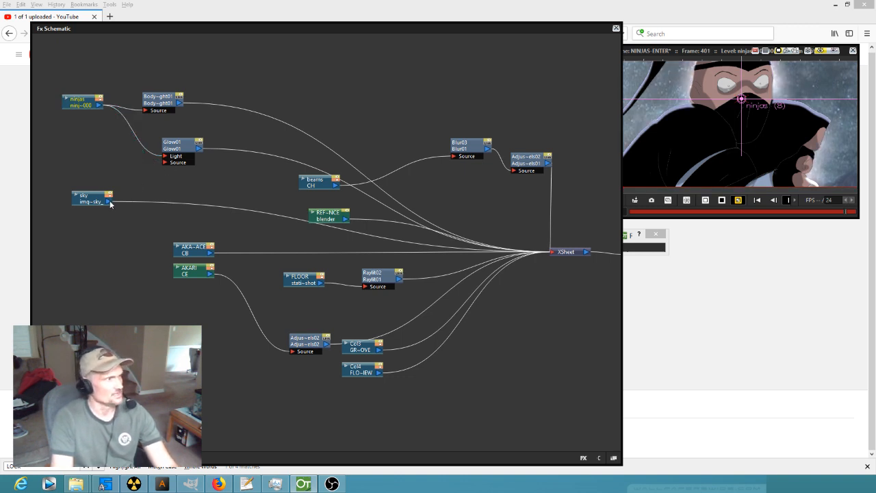
Connect Glow01 into the chain, check its settings, and close the FX Schematic window.
left_click(90, 198)
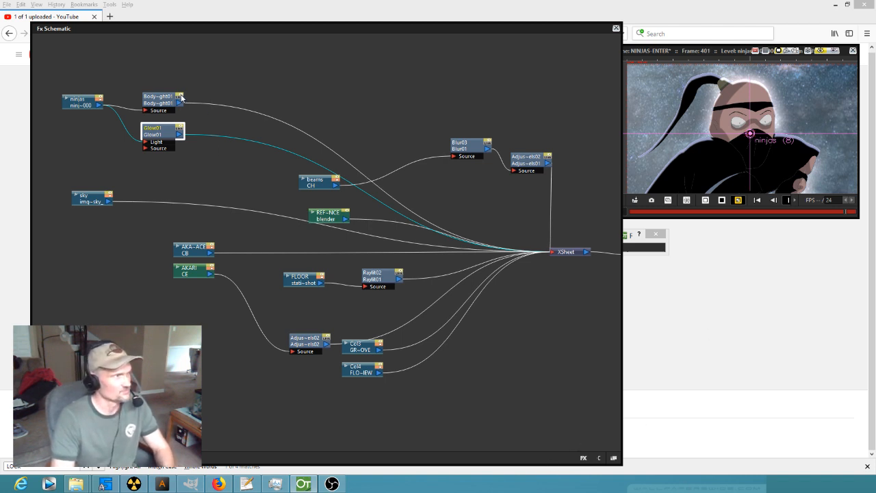
double_click(154, 132)
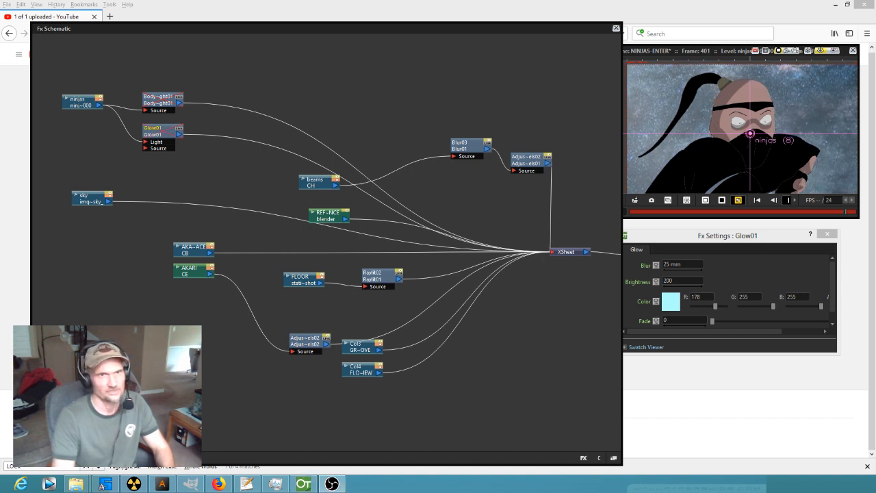
left_click(616, 28)
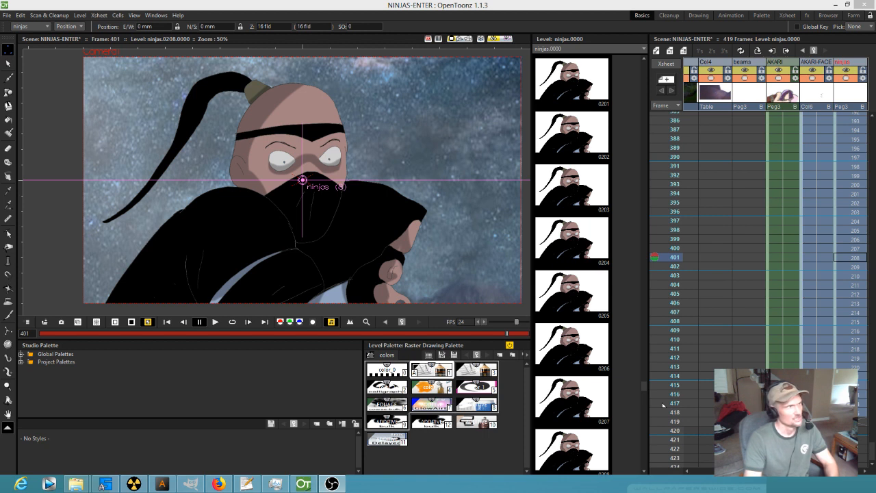